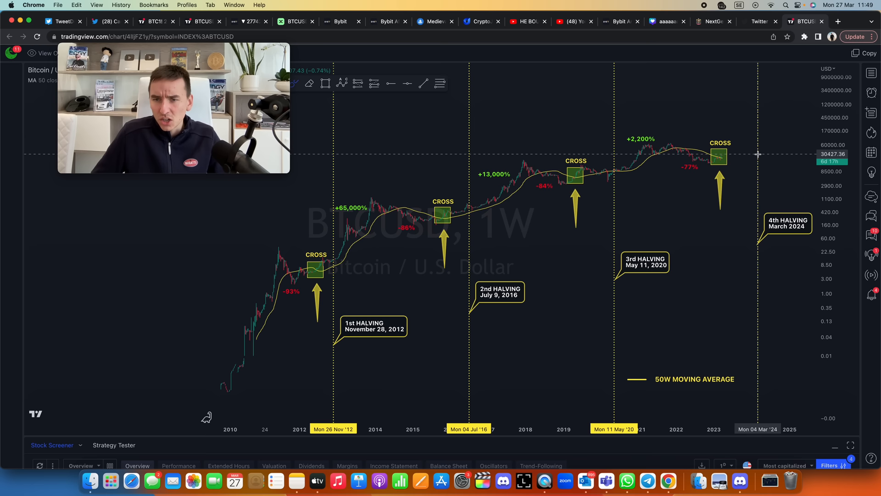
{"action": "mouse_move", "coordinate": [316, 276]}
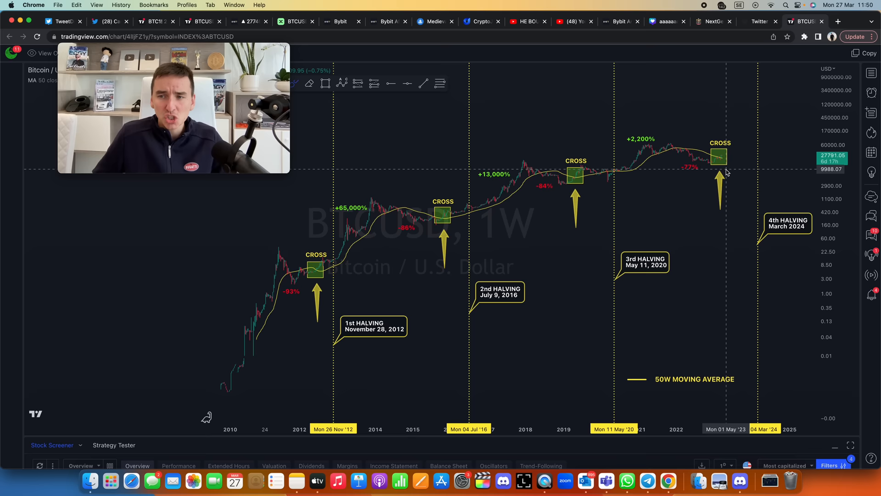
Step: Switch from the TradingView chart to the Bybit BTCUSDT trading page
{"action": "left_click", "coordinate": [249, 21]}
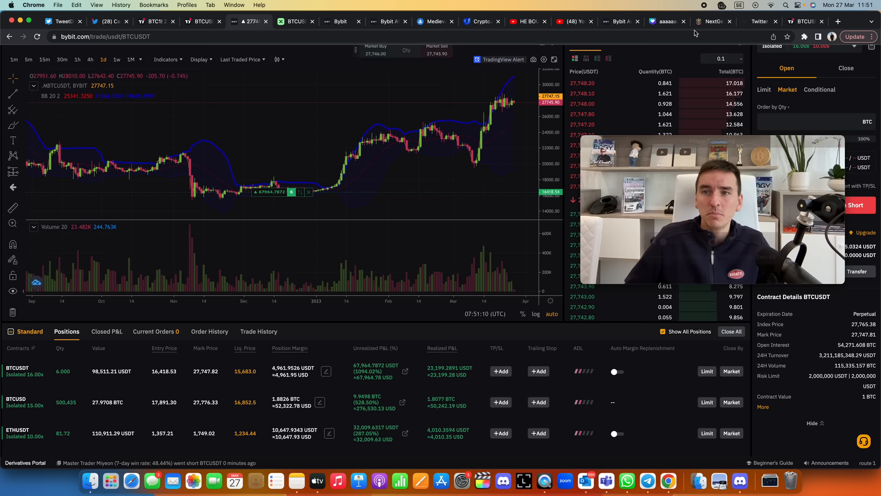
Step: Return from the Bybit positions page to the annotated TradingView BTCUSD chart
{"action": "left_click", "coordinate": [802, 22]}
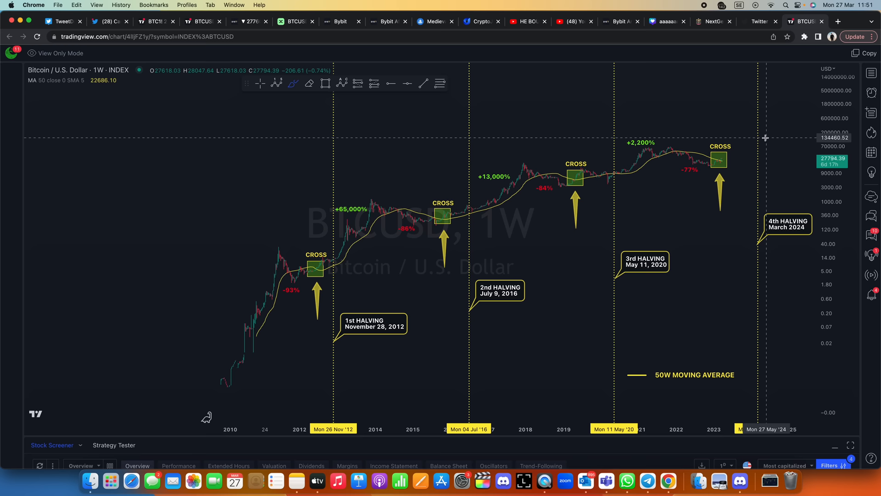
Step: Compress the weekly BTCUSD chart to show 2010 through 2026
{"action": "left_click_drag", "start_coordinate": [720, 168], "coordinate": [778, 123]}
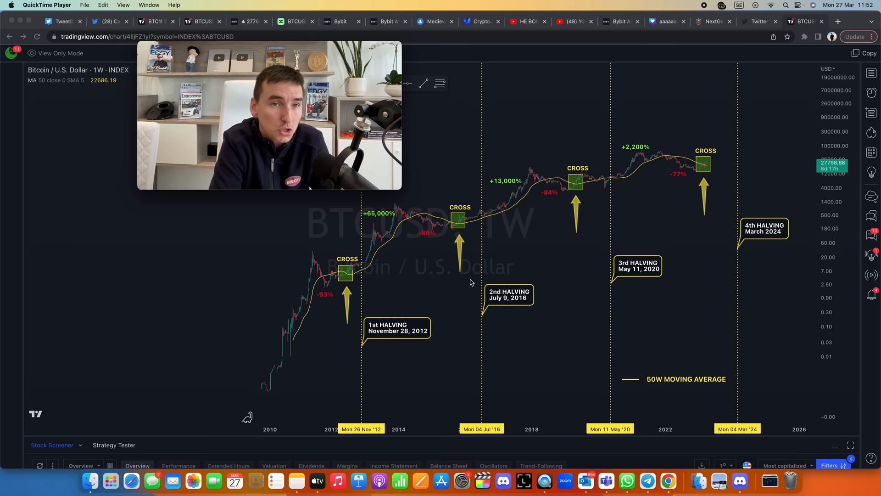
{"action": "mouse_move", "coordinate": [557, 290]}
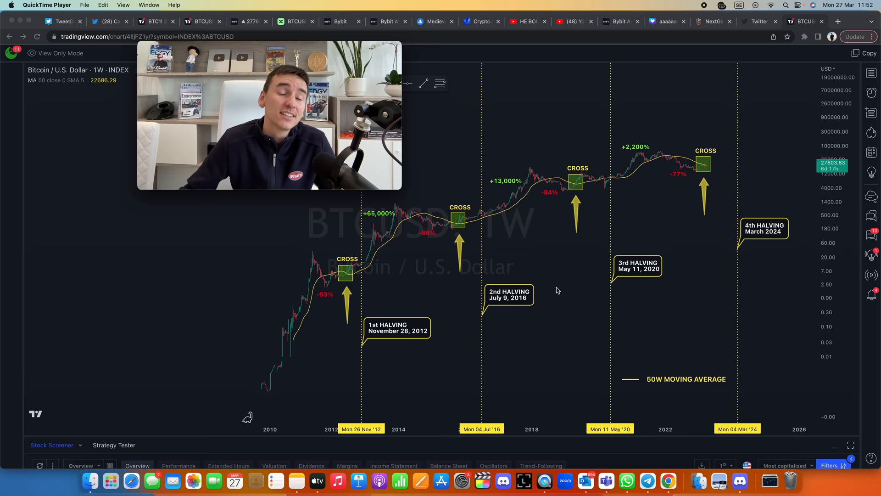